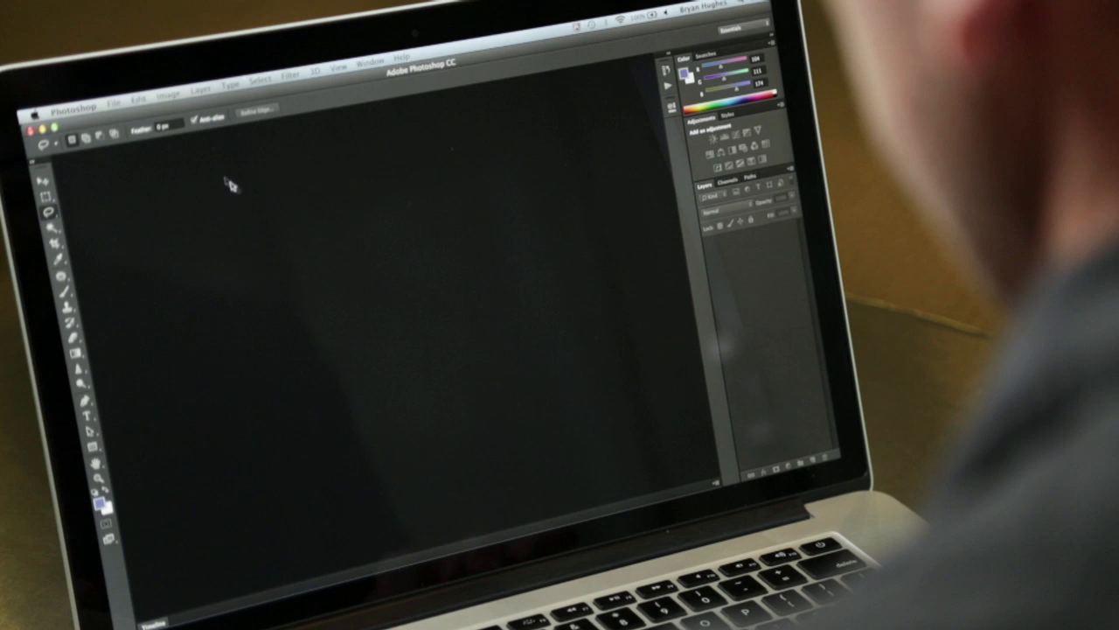
Step: Reveal the File menu's Automate commands where Photomerge lives
{"action": "left_click", "coordinate": [116, 98]}
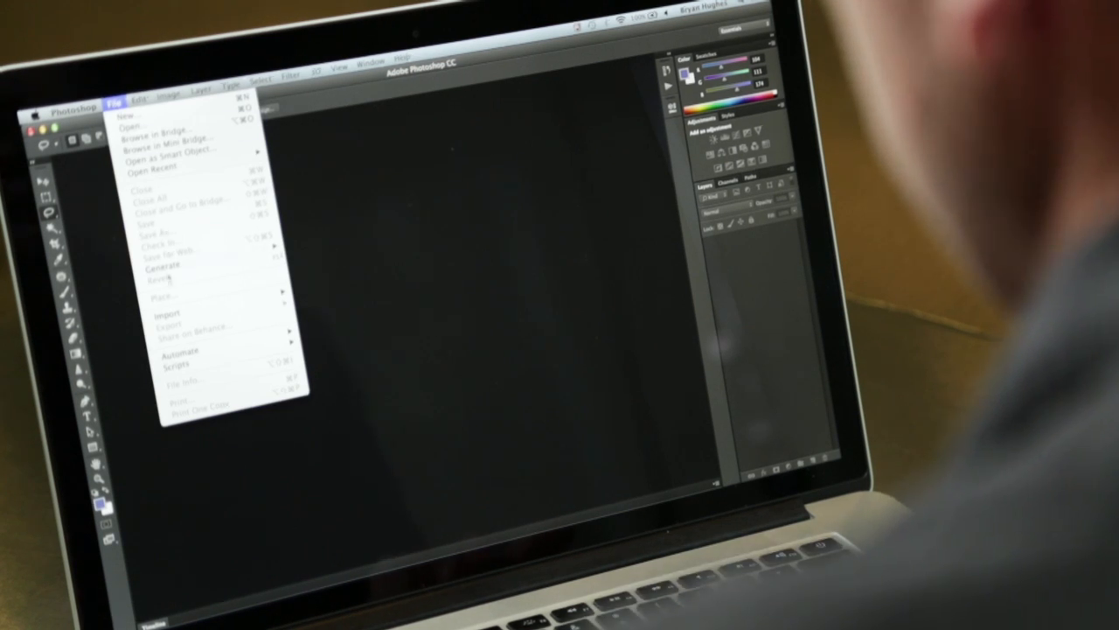
{"action": "mouse_move", "coordinate": [152, 348]}
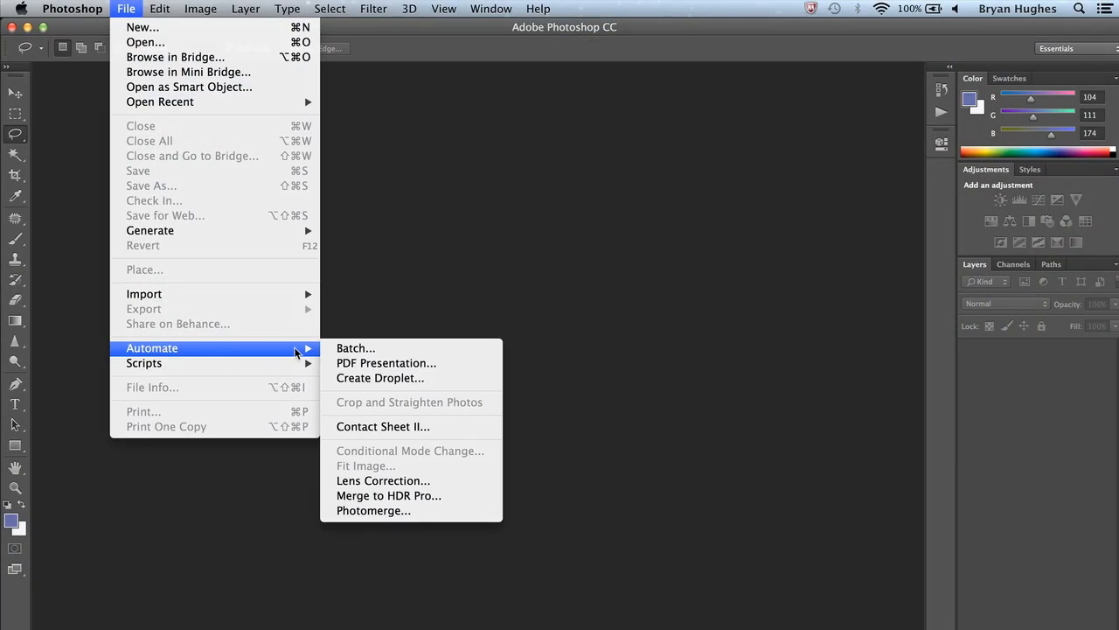
{"action": "mouse_move", "coordinate": [406, 472]}
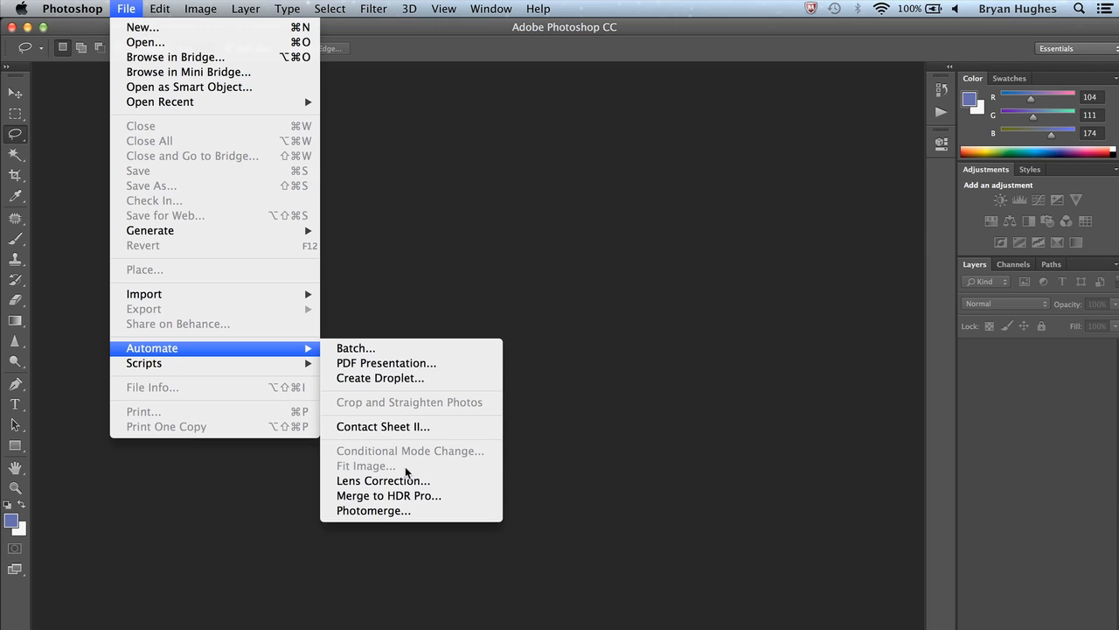
{"action": "mouse_move", "coordinate": [374, 511]}
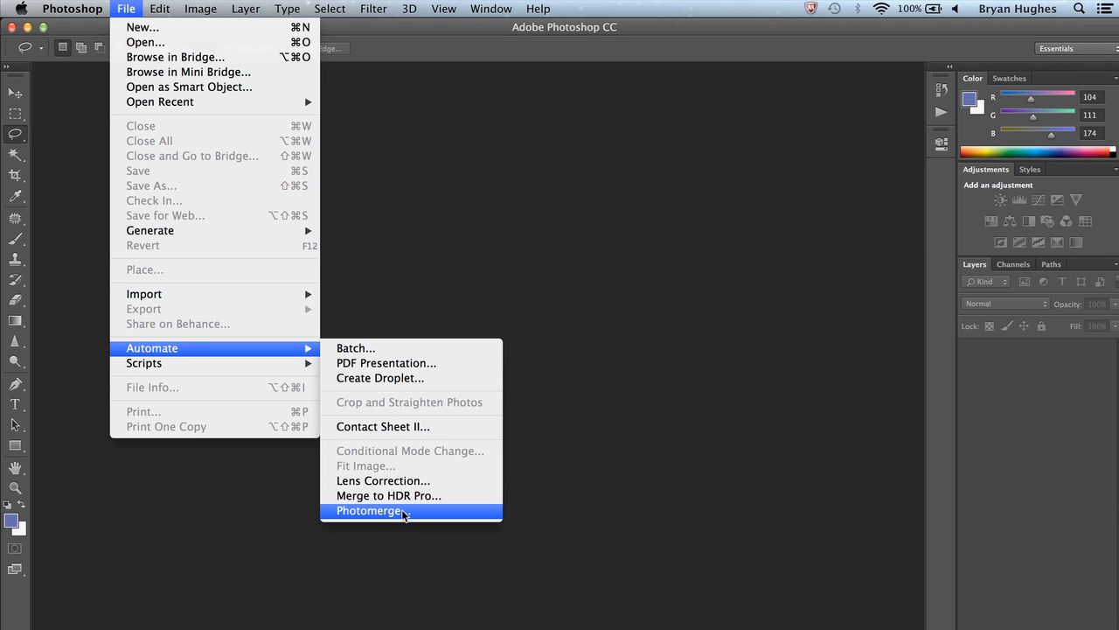
Step: Start Photomerge and browse to select the five dvsmaller sky JPGs from DV Sky
{"action": "left_click", "coordinate": [369, 510]}
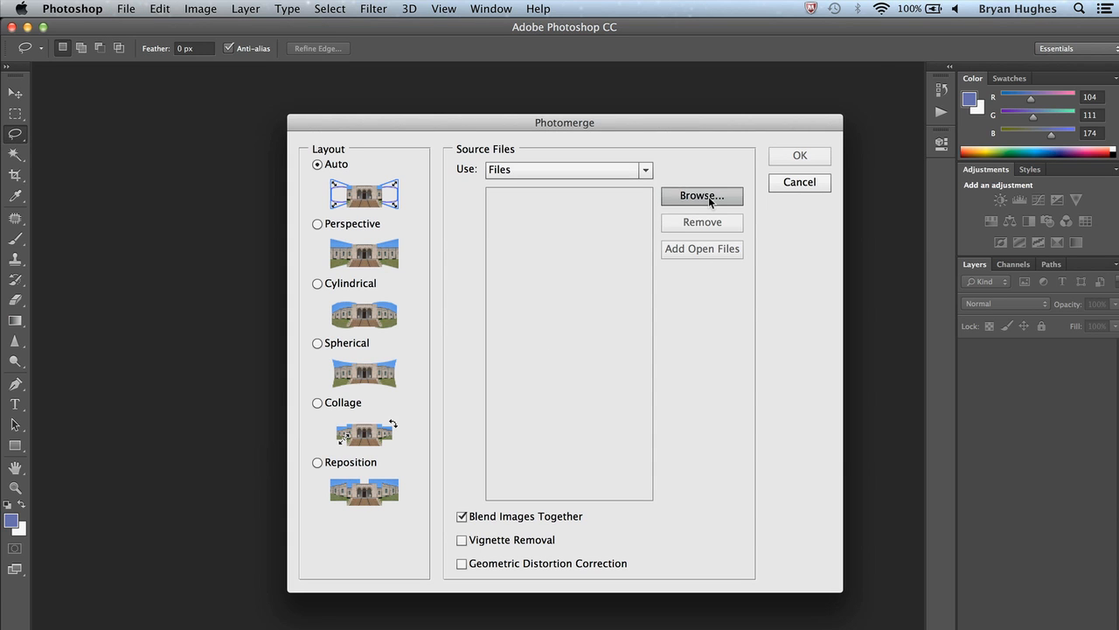
{"action": "left_click", "coordinate": [702, 195]}
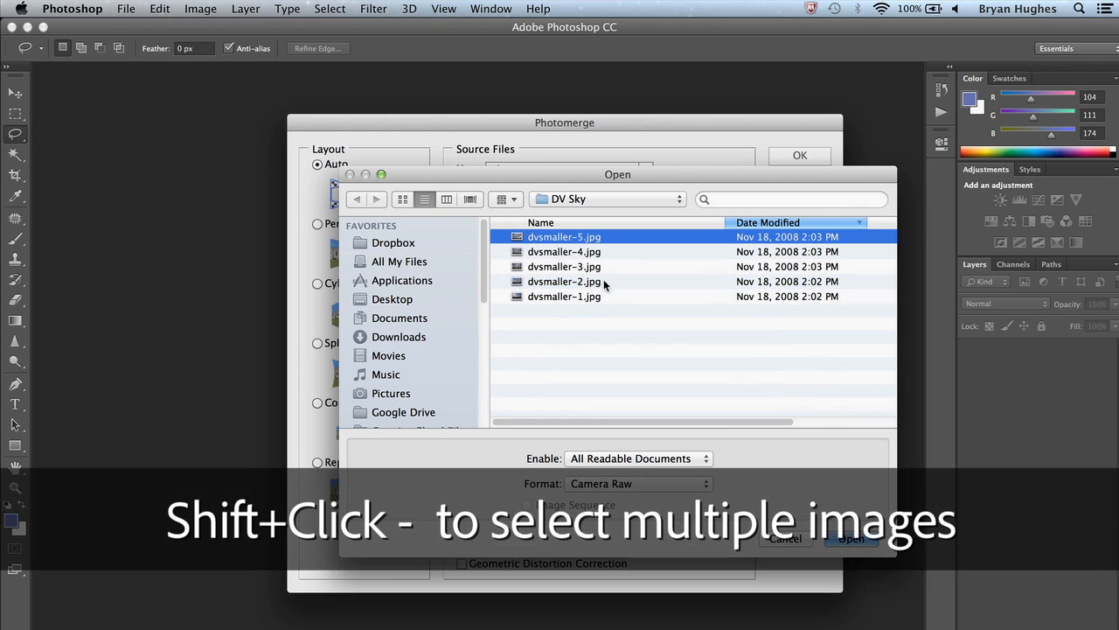
{"action": "left_click", "coordinate": [563, 297]}
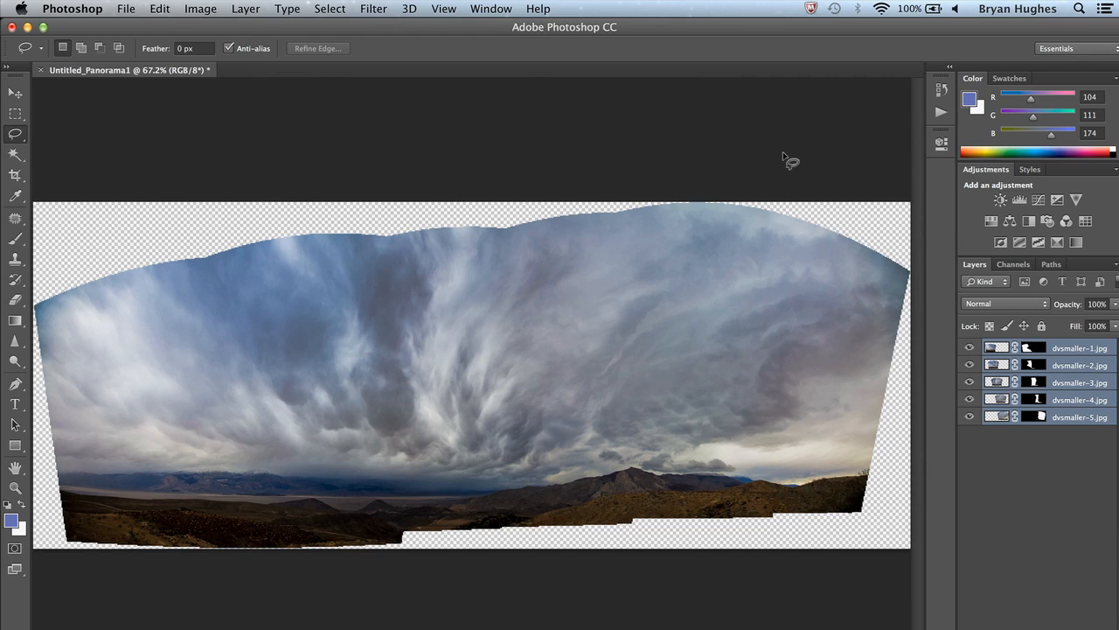
{"action": "mouse_move", "coordinate": [630, 231]}
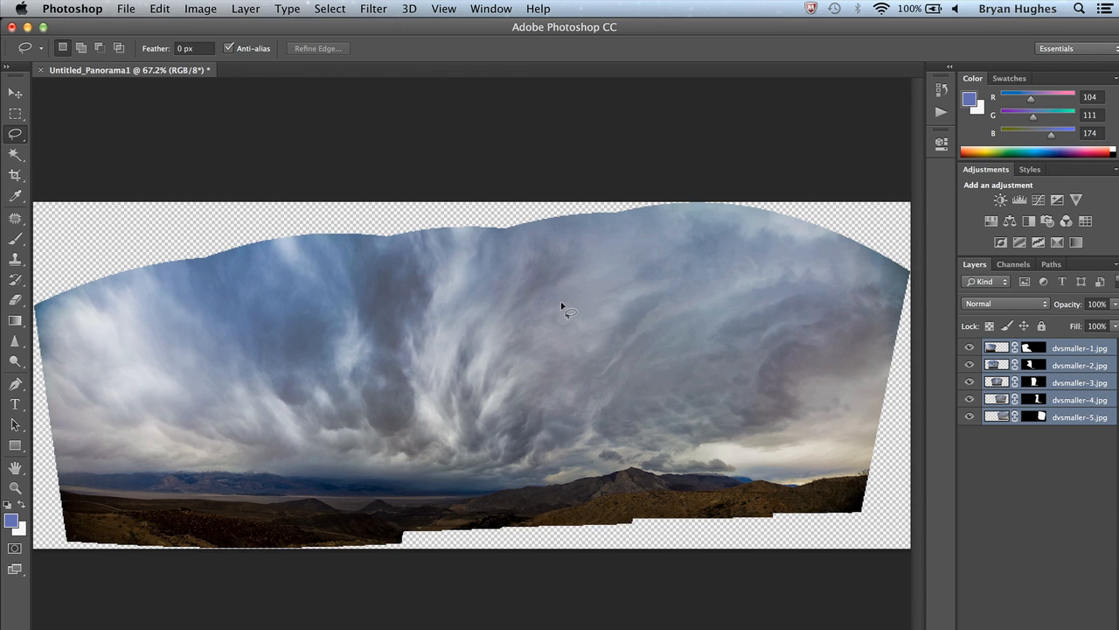
{"action": "mouse_move", "coordinate": [258, 7]}
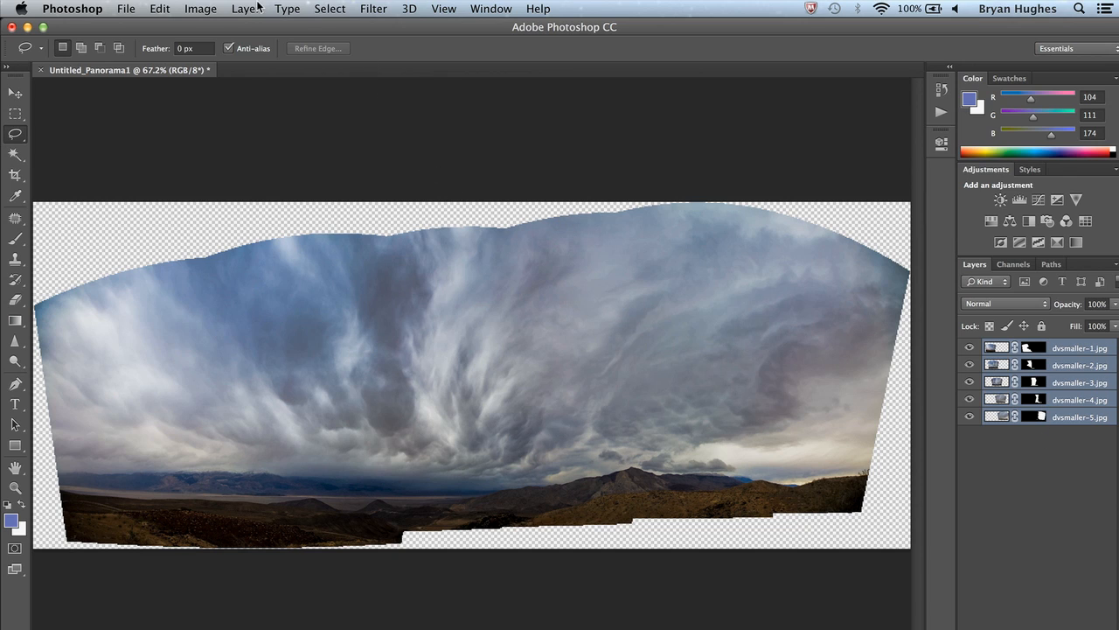
Step: Show the Layer menu commands for the five stacked panorama layers
{"action": "left_click", "coordinate": [245, 7]}
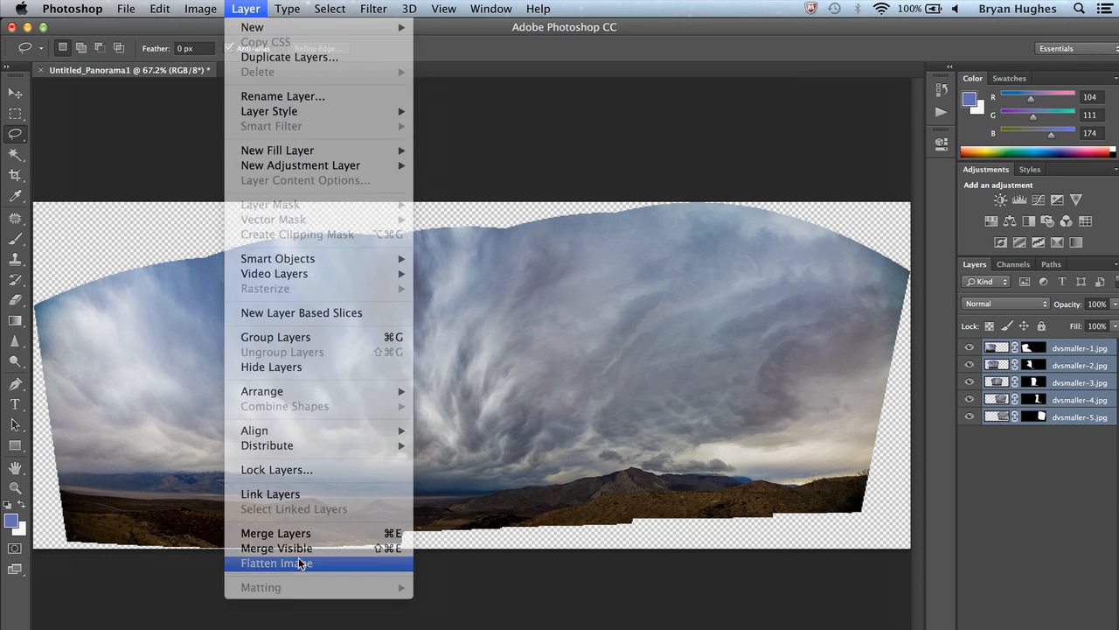
Step: Flatten the five panorama layers into a single background layer
{"action": "left_click", "coordinate": [277, 563]}
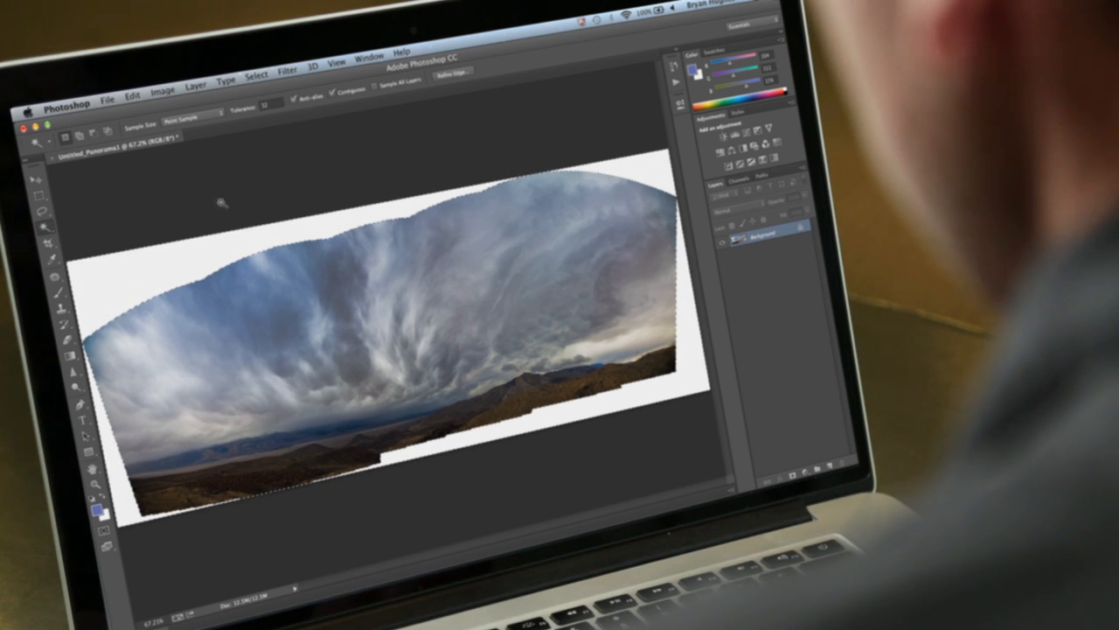
Step: Expand the white border selection by a few pixels and bring up the Fill dialog
{"action": "left_click", "coordinate": [256, 51]}
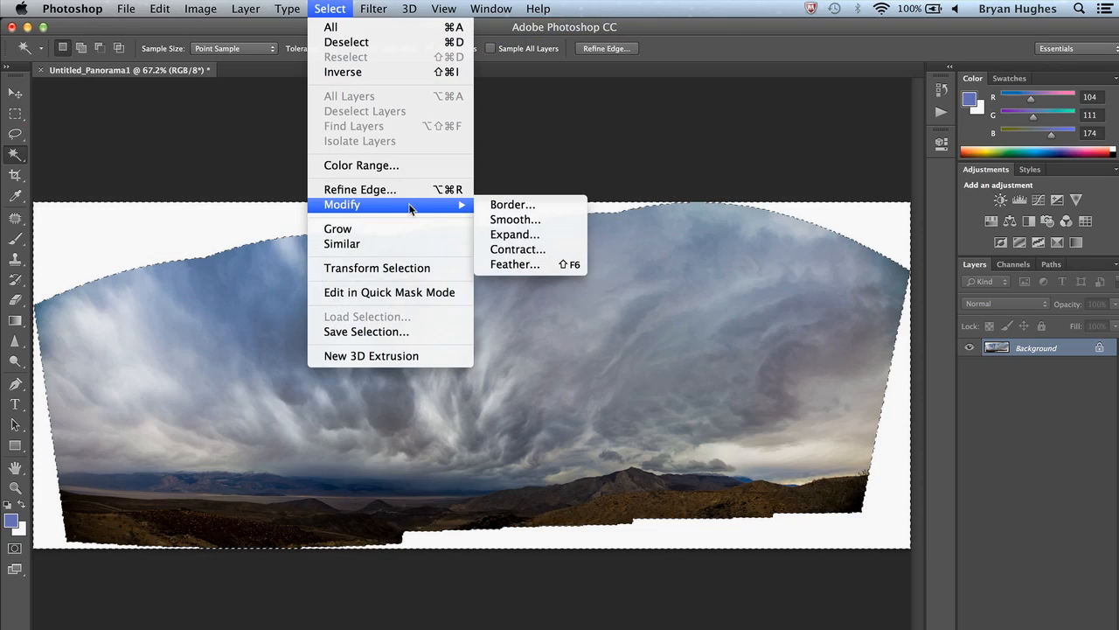
{"action": "left_click", "coordinate": [515, 234]}
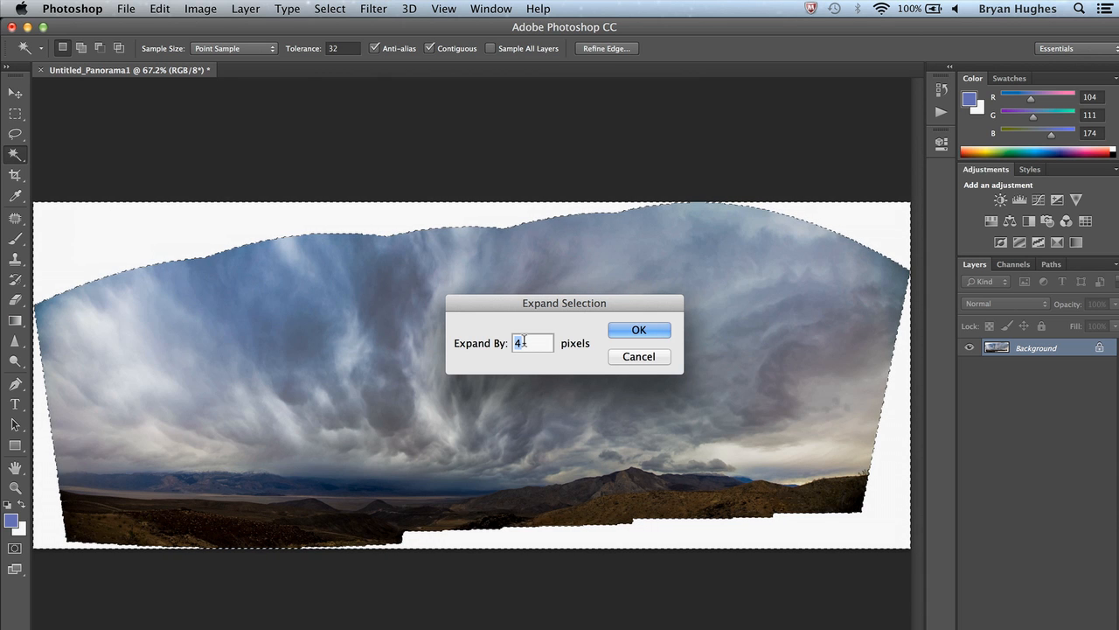
{"action": "left_click", "coordinate": [638, 329]}
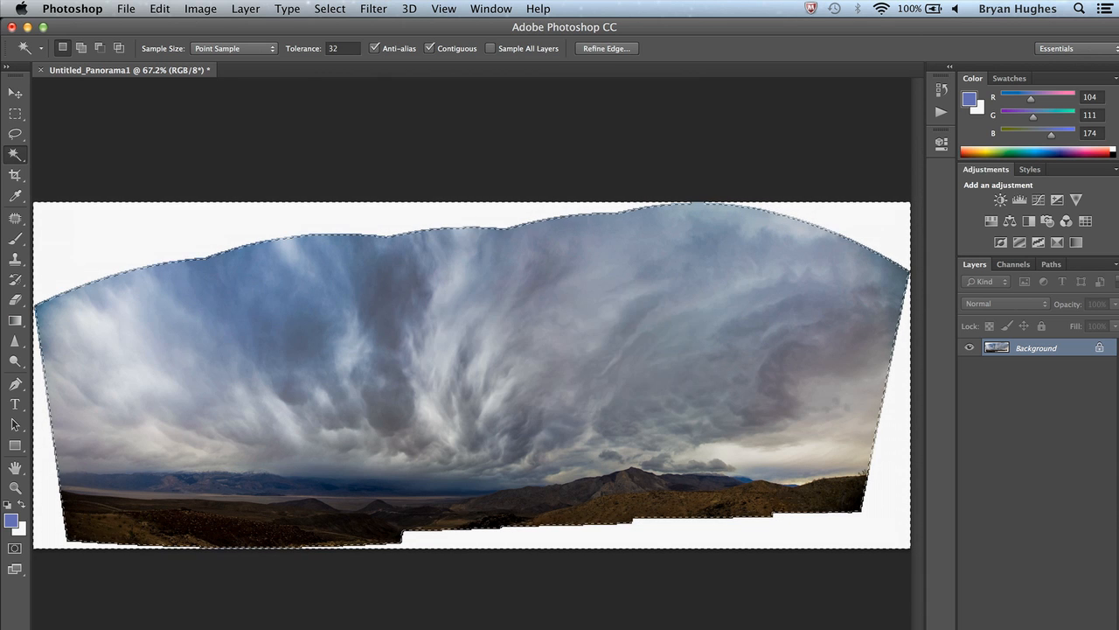
{"action": "key", "text": "Delete"}
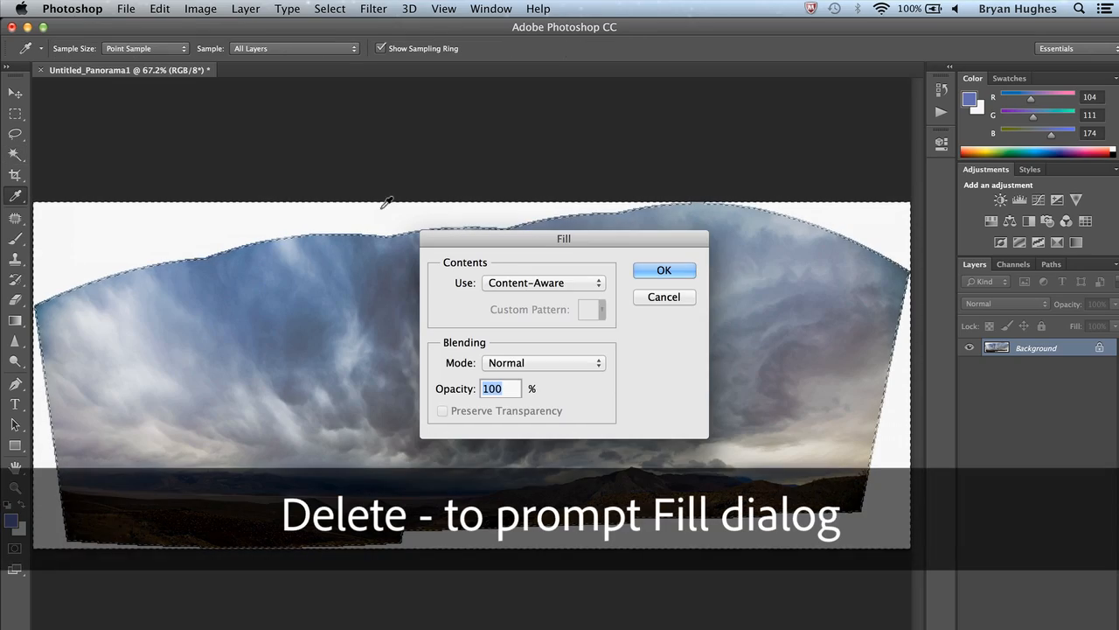
Step: Fill the selected edge gaps using Content-Aware generated sky and ground
{"action": "left_click", "coordinate": [542, 283]}
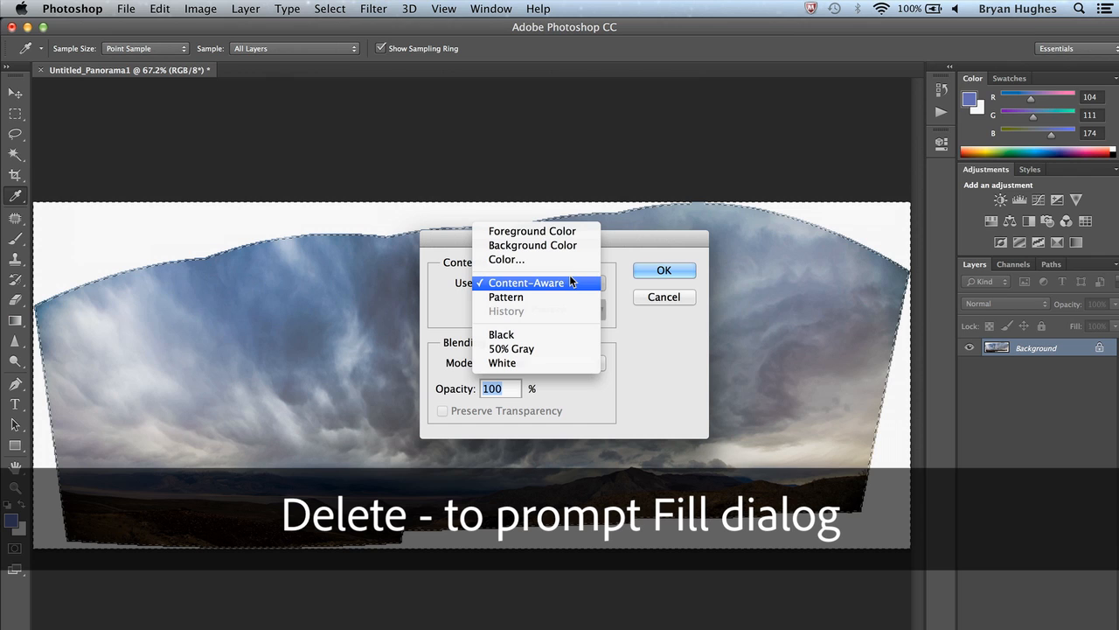
{"action": "left_click", "coordinate": [664, 270]}
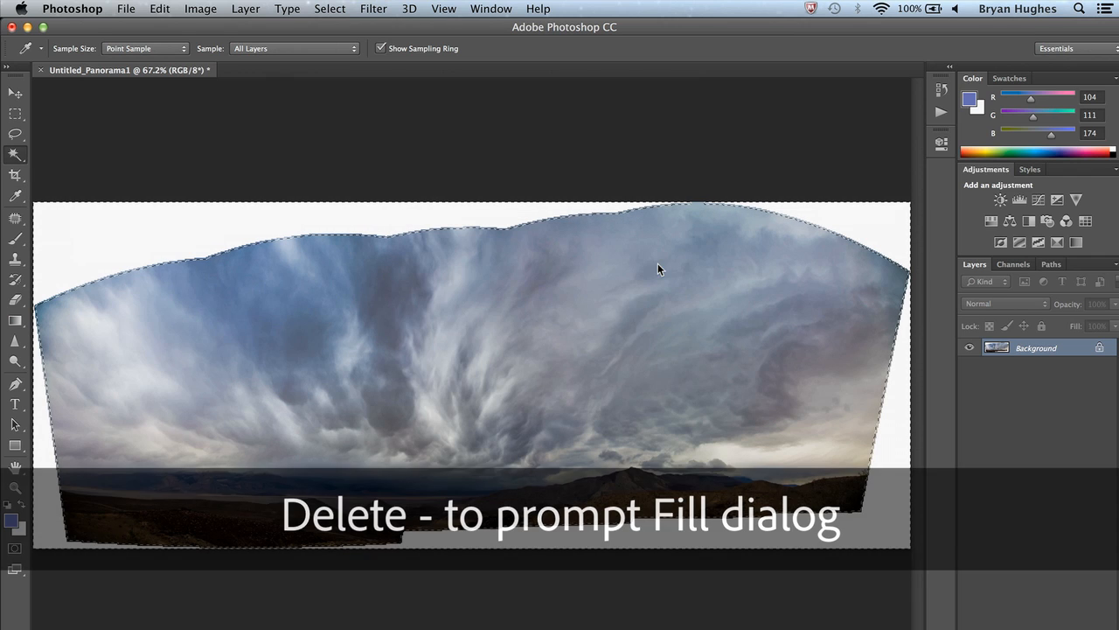
{"action": "key", "text": "Delete"}
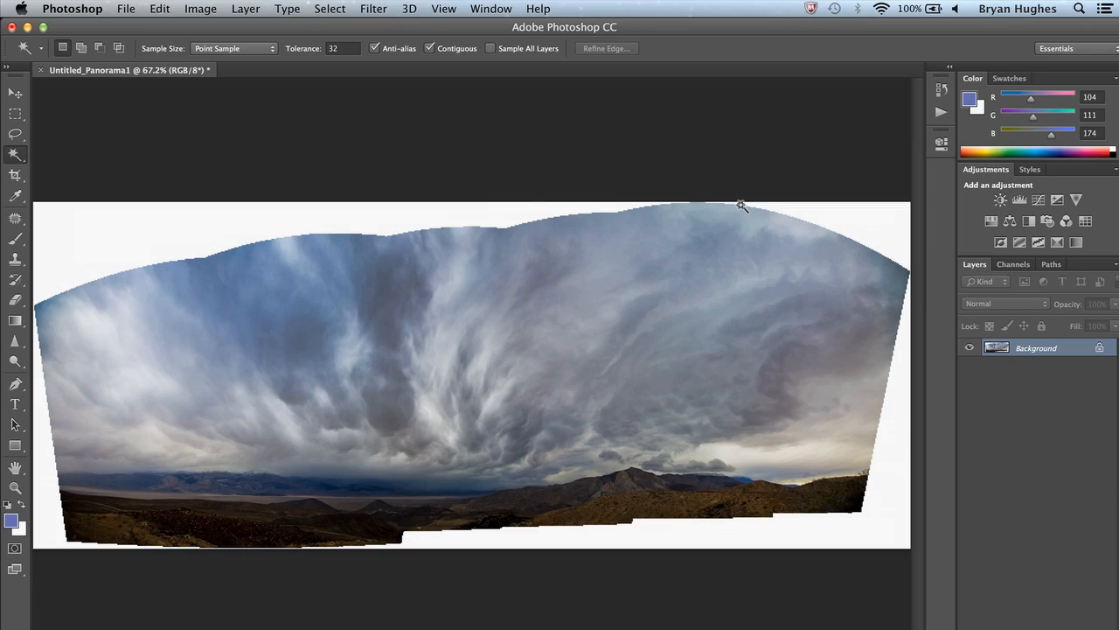
{"action": "mouse_move", "coordinate": [772, 156]}
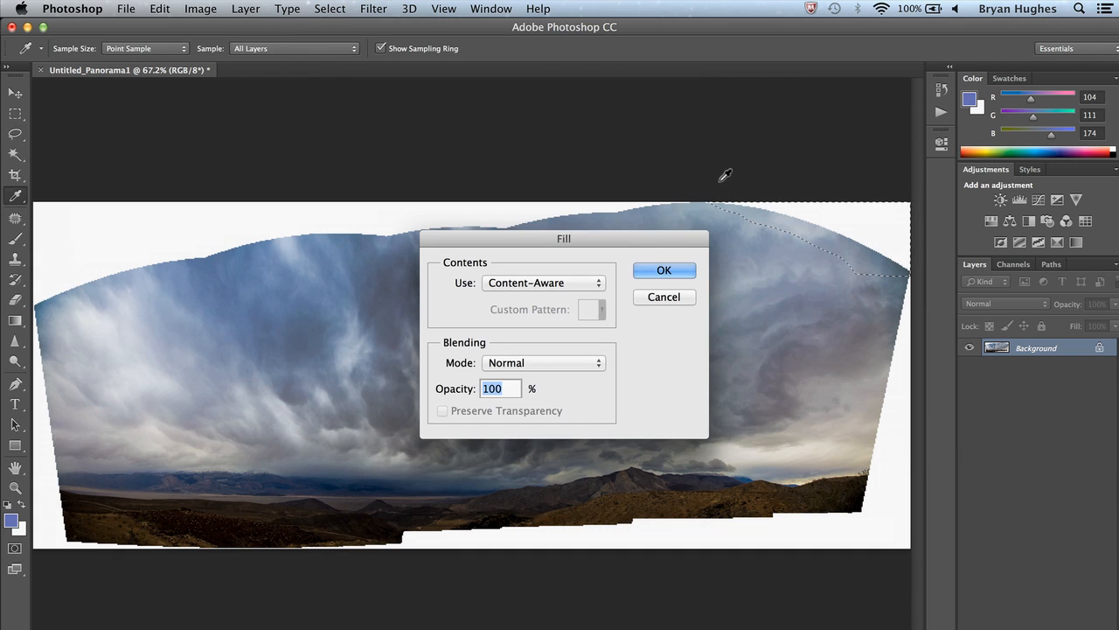
Step: Content-Aware fill the leftover gap at the top-right edge of the sky
{"action": "left_click", "coordinate": [665, 269]}
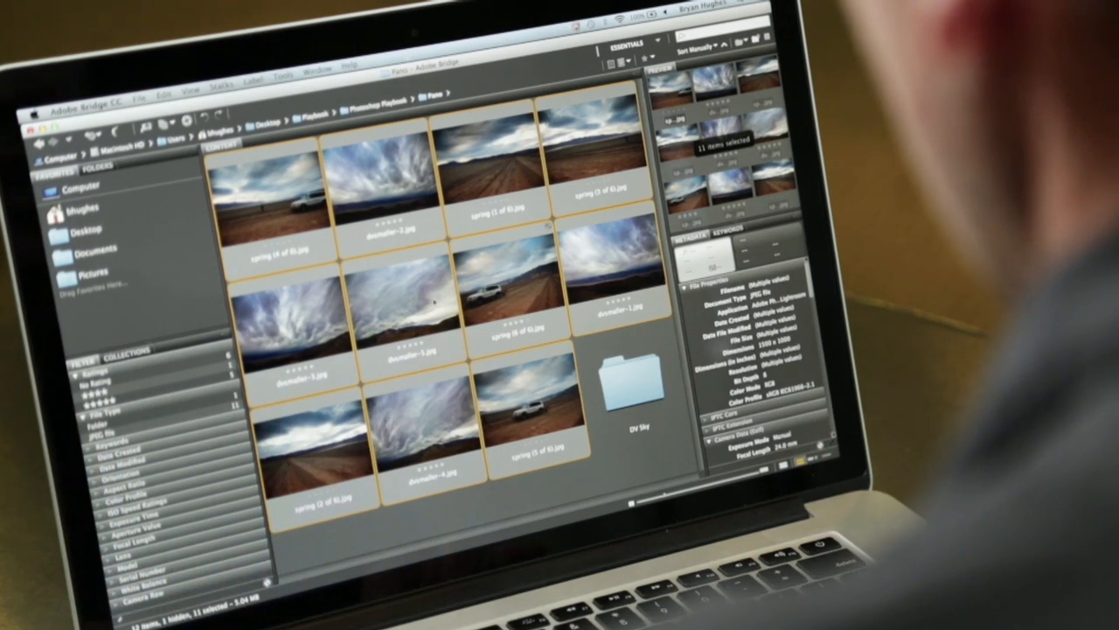
Step: Send the eleven selected spring and dvsmaller photos to Photomerge via Tools > Photoshop
{"action": "left_click", "coordinate": [364, 9]}
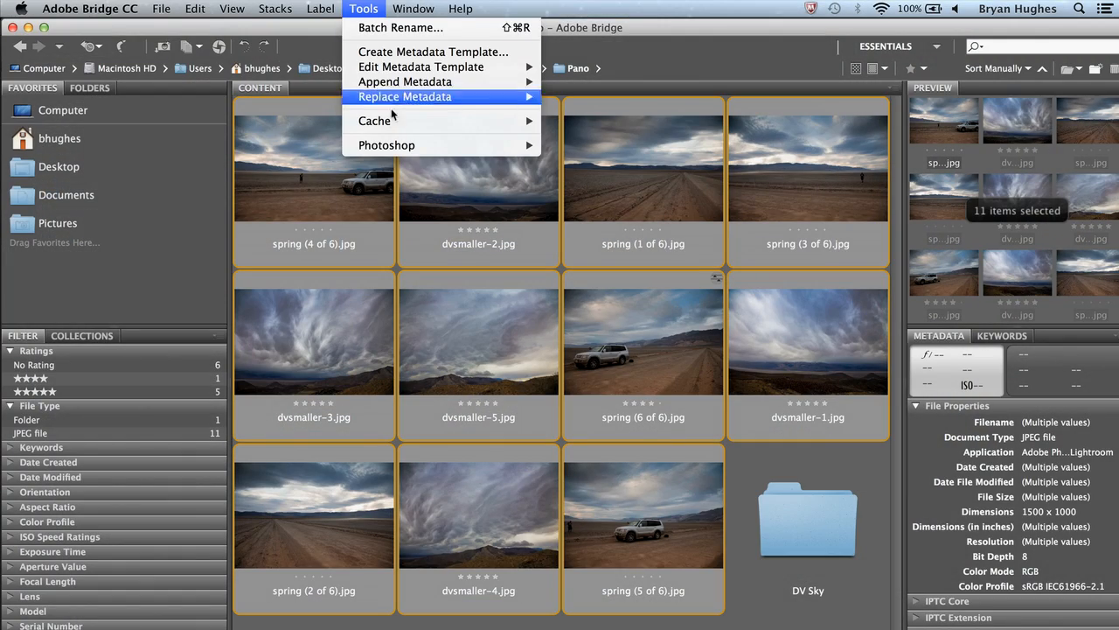
{"action": "mouse_move", "coordinate": [386, 145]}
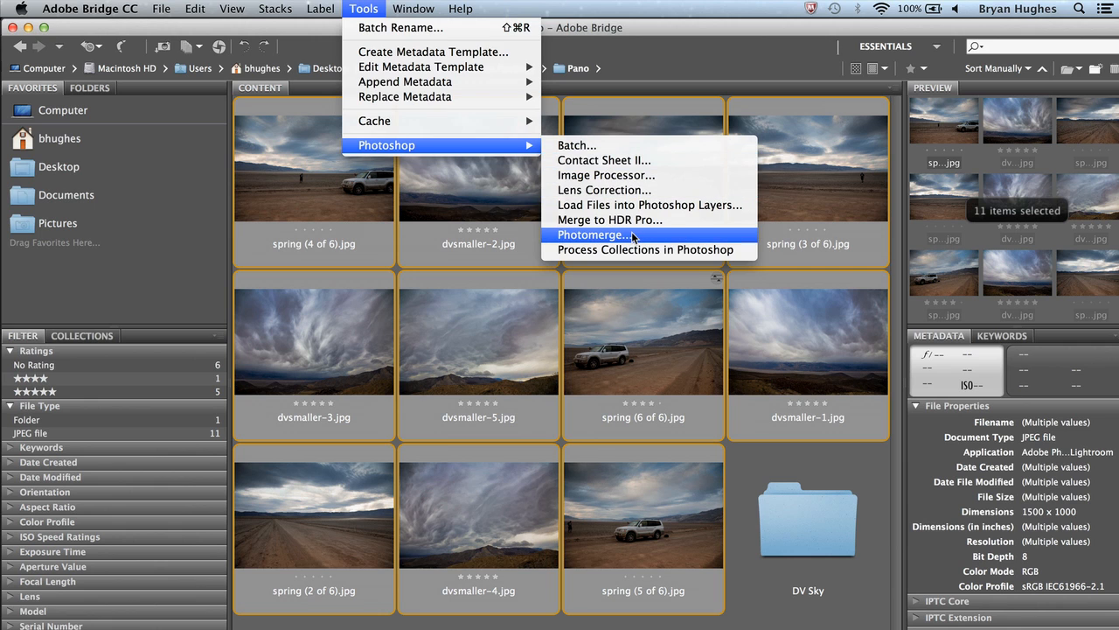
{"action": "left_click", "coordinate": [595, 234]}
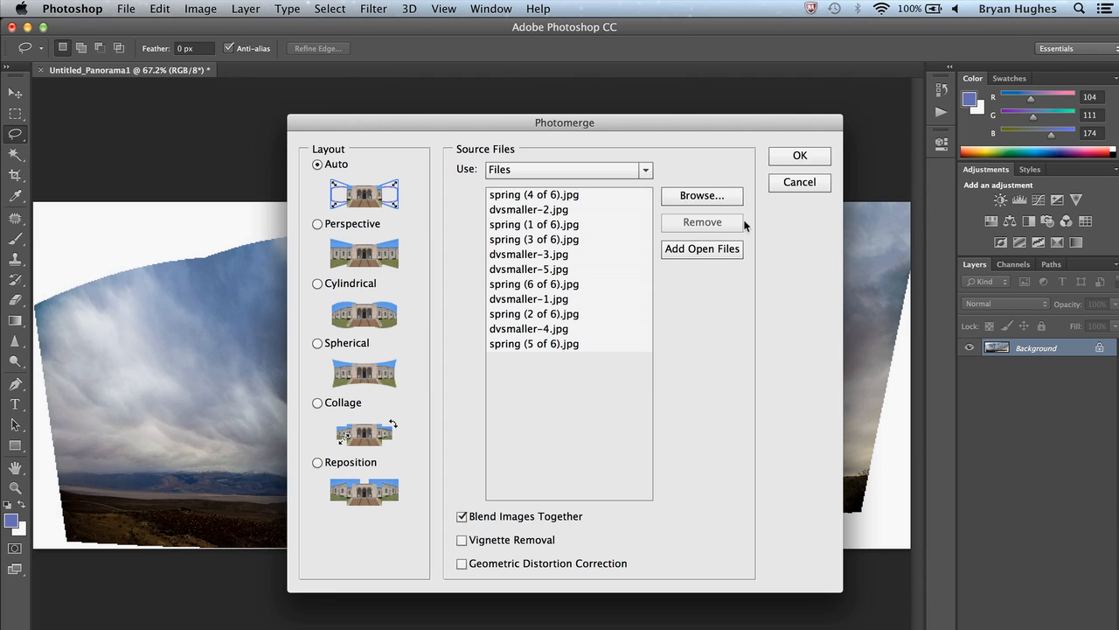
Step: Run Photomerge with Auto layout on the eleven listed photos
{"action": "left_click", "coordinate": [798, 154]}
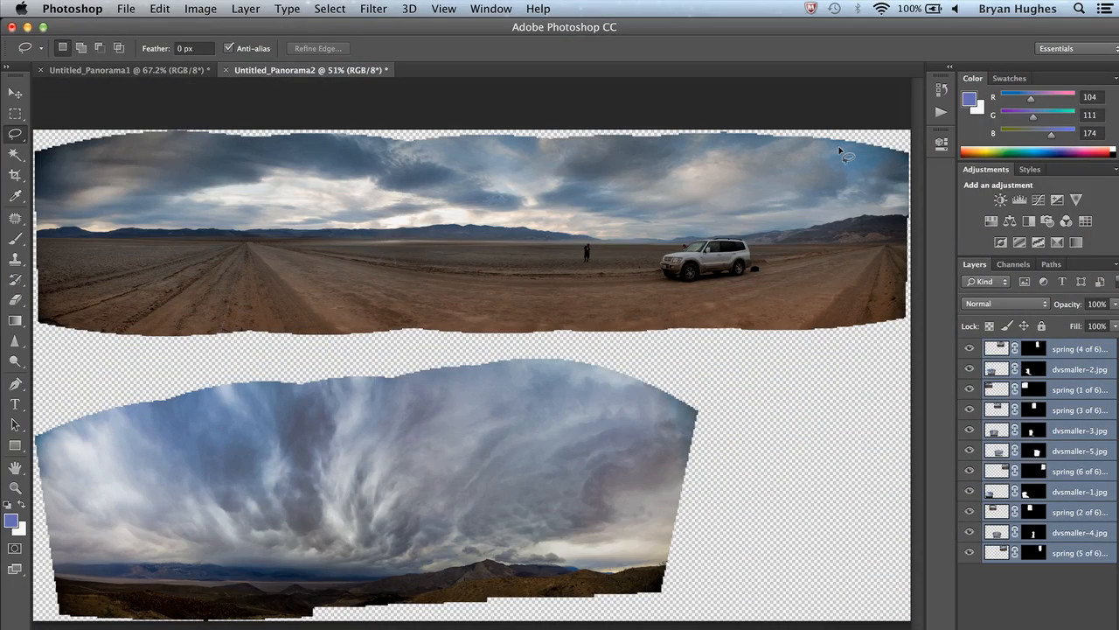
{"action": "mouse_move", "coordinate": [729, 305]}
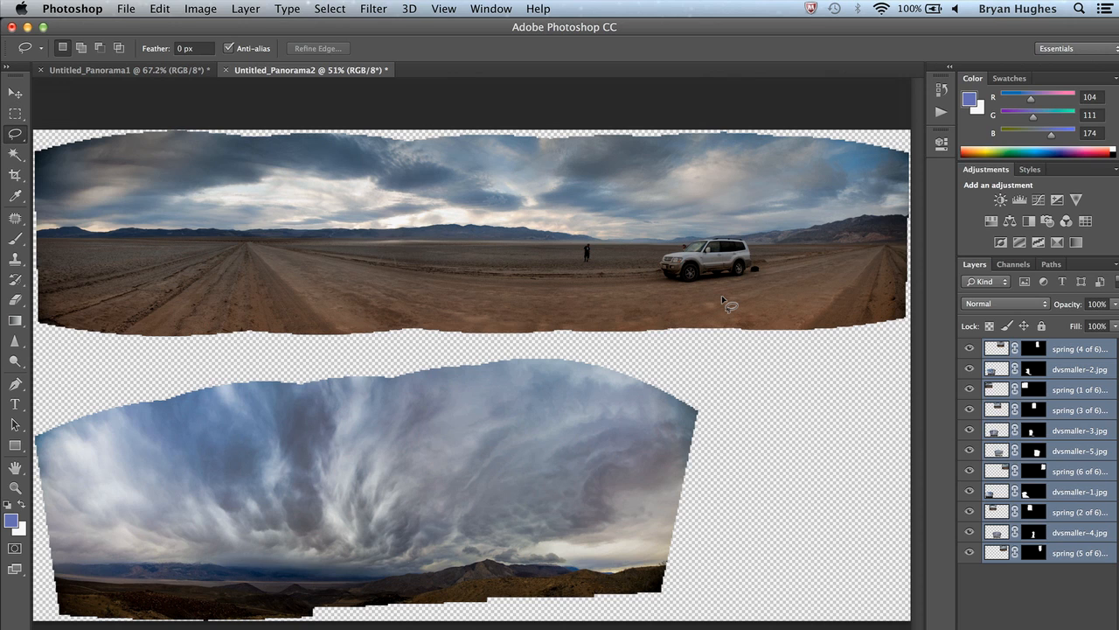
{"action": "mouse_move", "coordinate": [768, 448]}
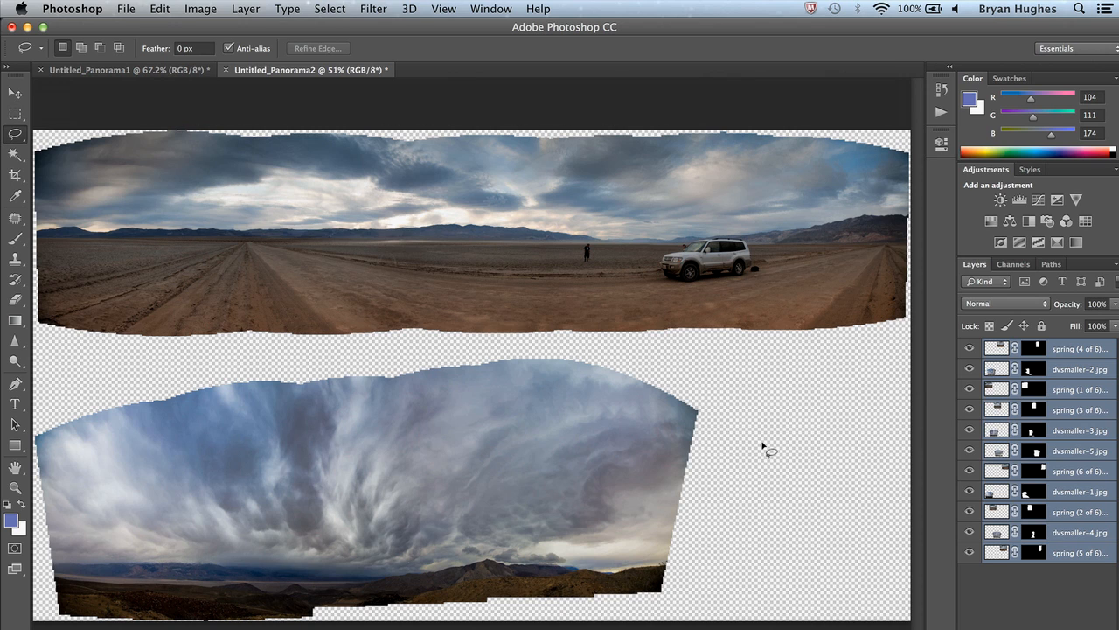